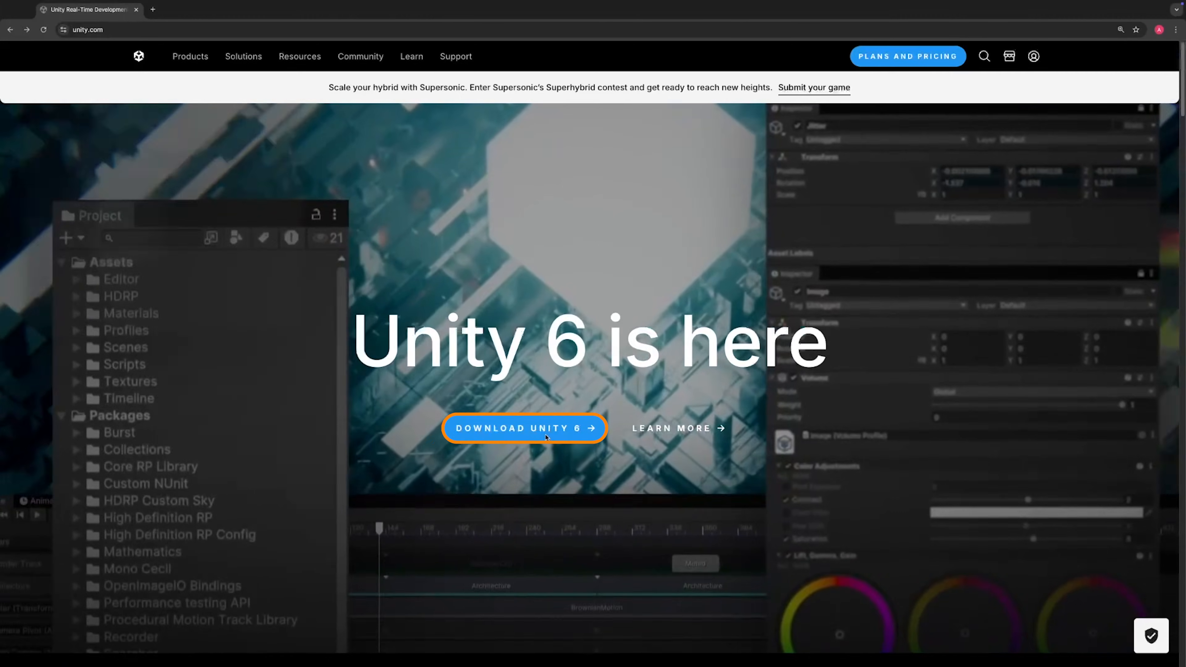
# Download the Unity Hub installer and launch UnityHubSetup.dmg from Finder.
pyautogui.click(524, 429)
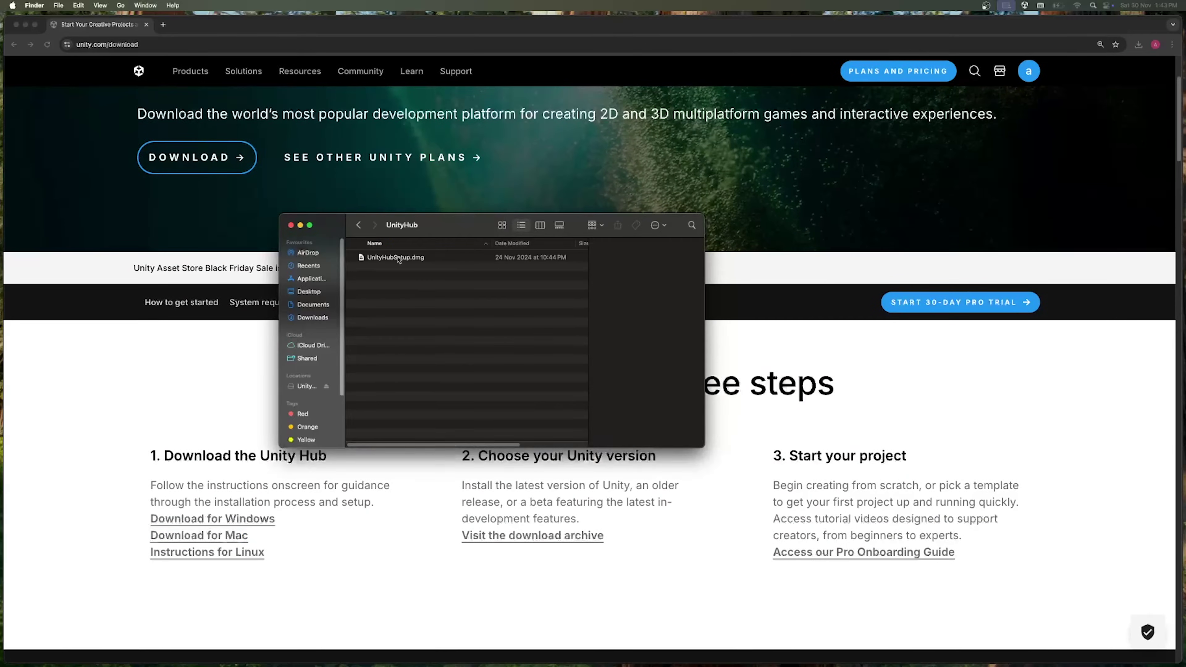
pyautogui.doubleClick(396, 257)
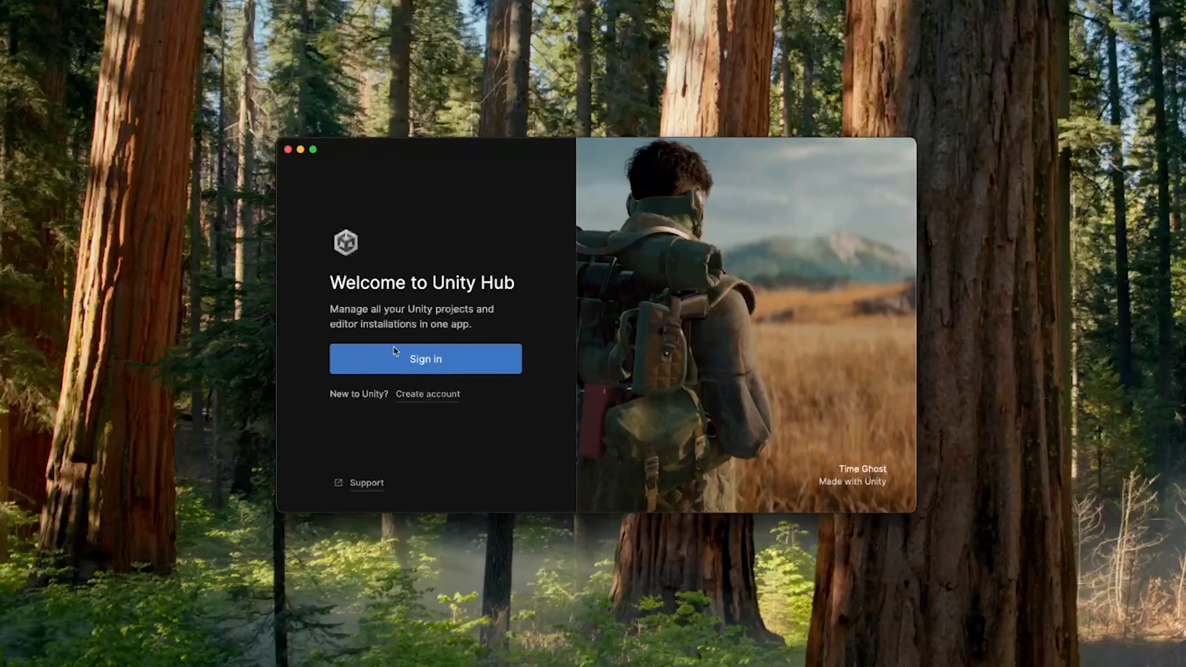
pyautogui.moveTo(478, 386)
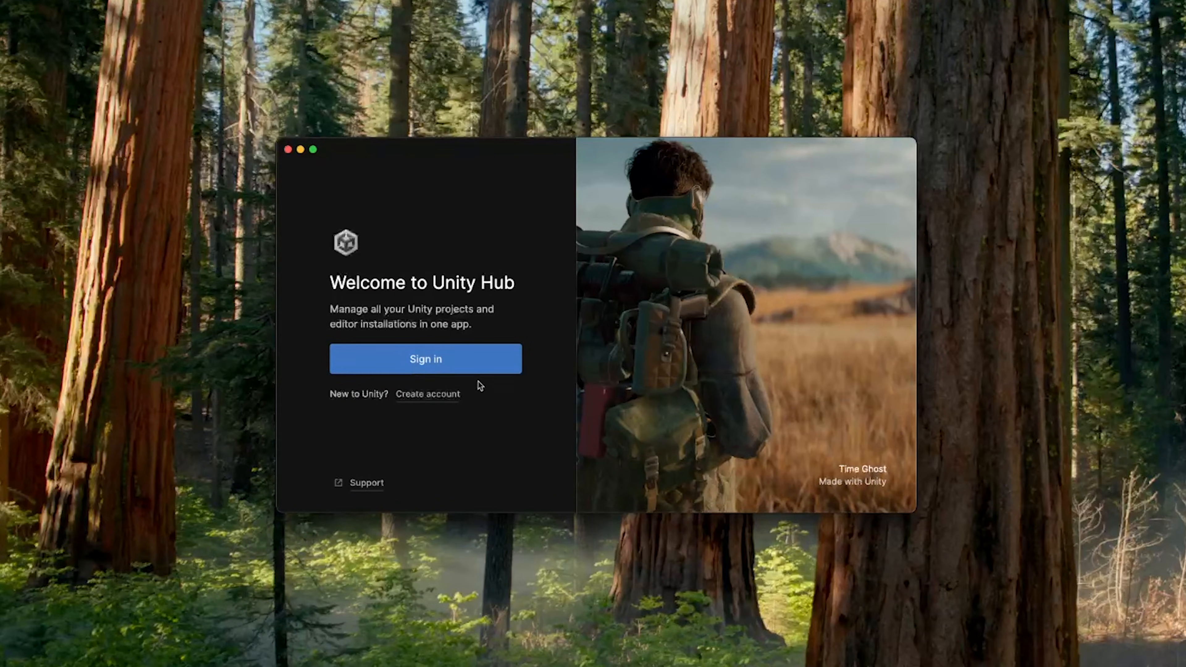
# Sign in, agree to the Unity Personal license, and show the Installs list with Unity 6.
pyautogui.click(426, 359)
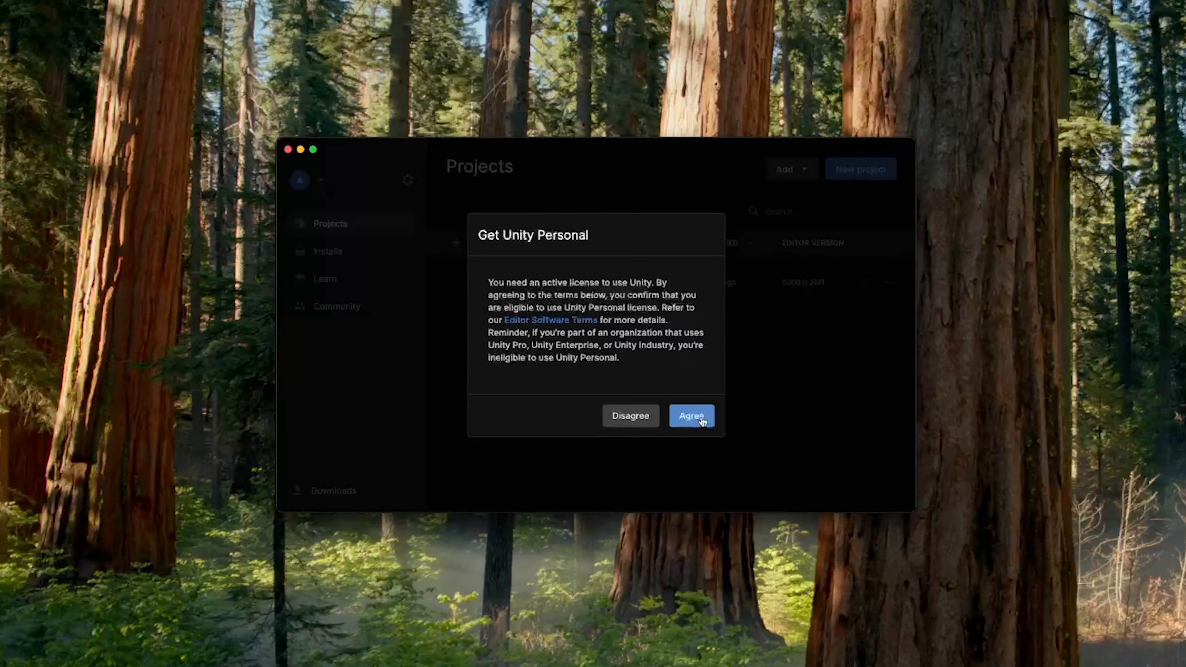
pyautogui.click(692, 416)
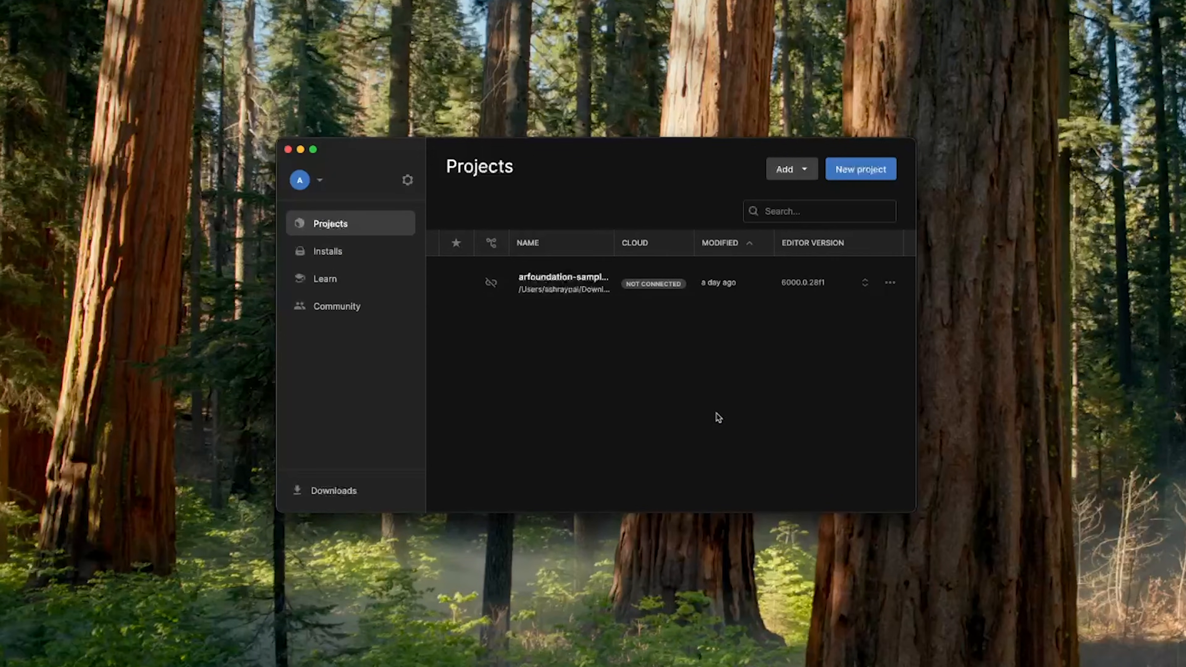
pyautogui.click(328, 251)
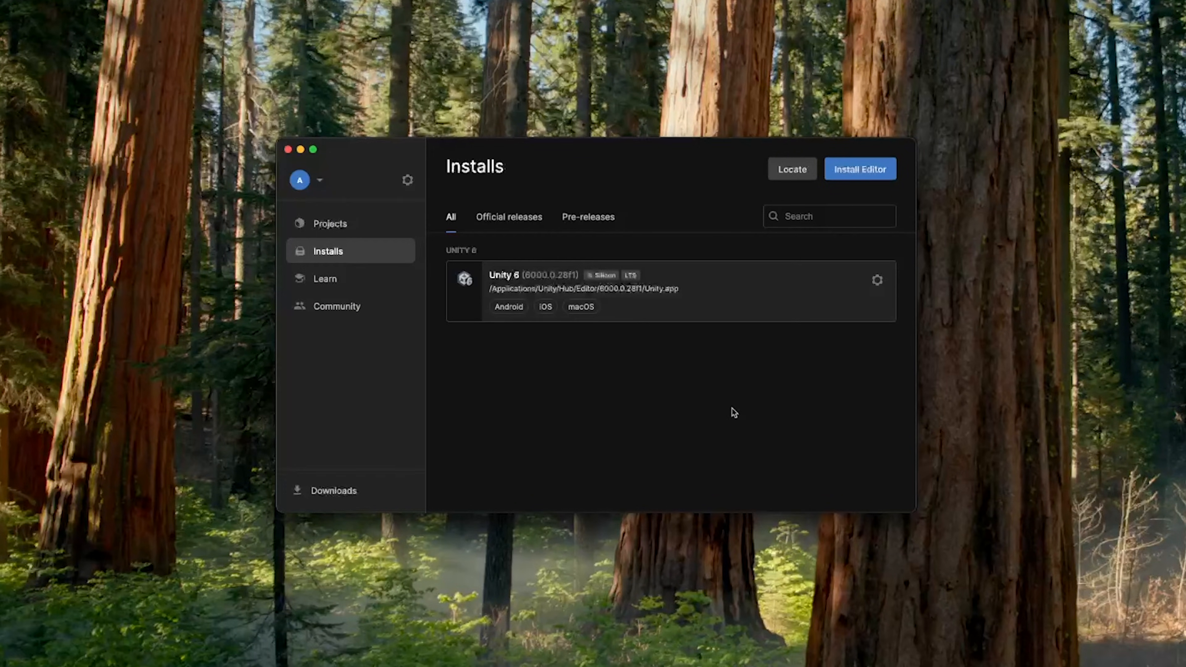
pyautogui.click(333, 255)
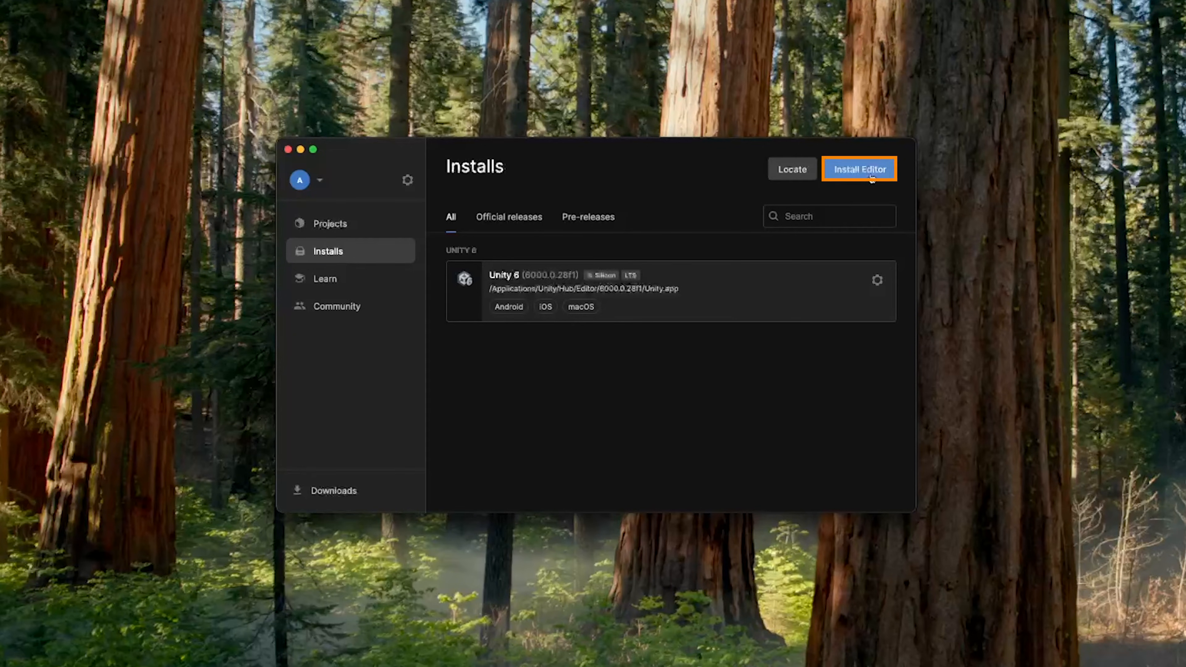
# Start installing Unity 6 (Silicon) with iOS Build Support ticked and Android Build Support unticked.
pyautogui.click(860, 169)
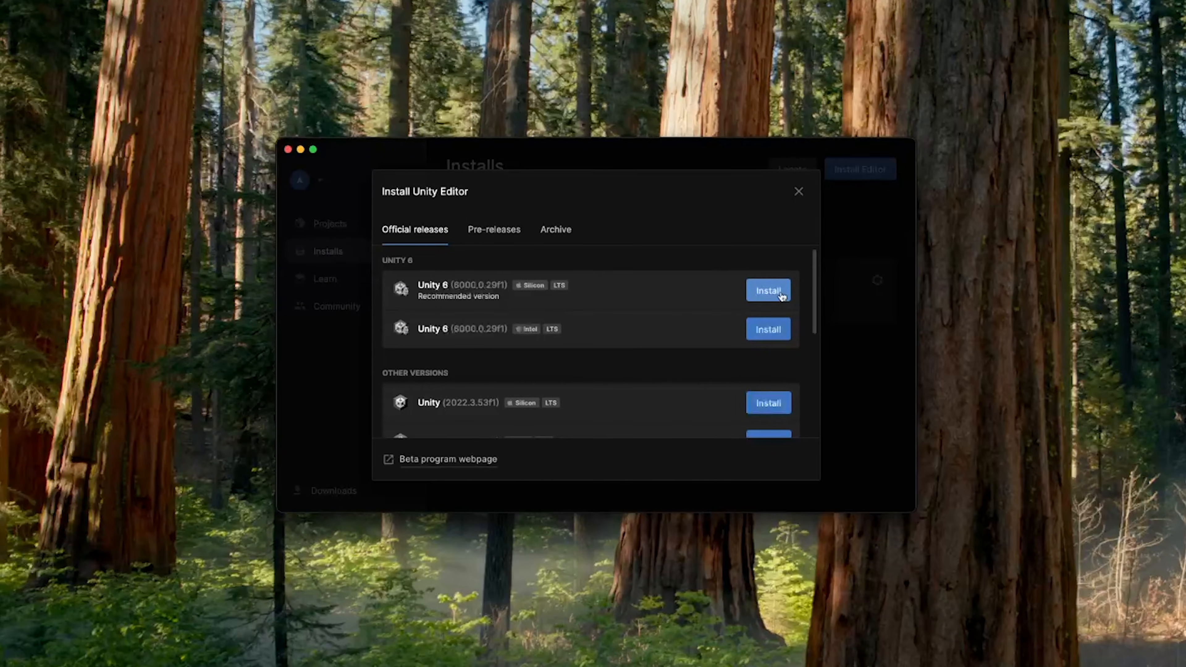
pyautogui.click(769, 290)
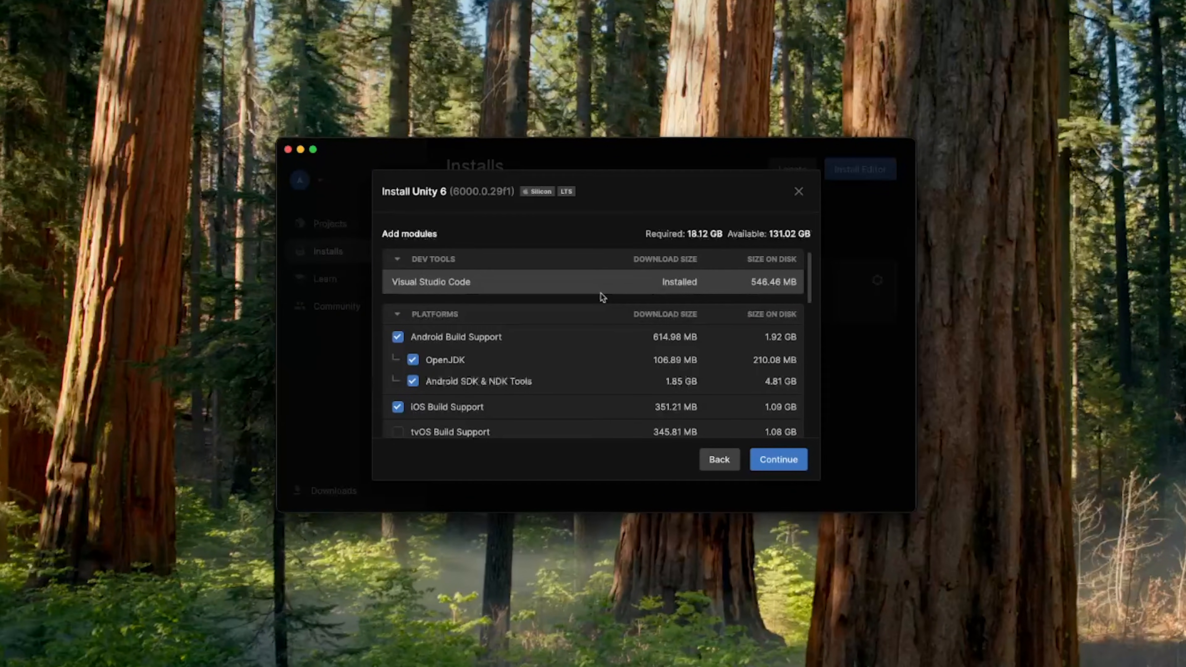
pyautogui.moveTo(495, 284)
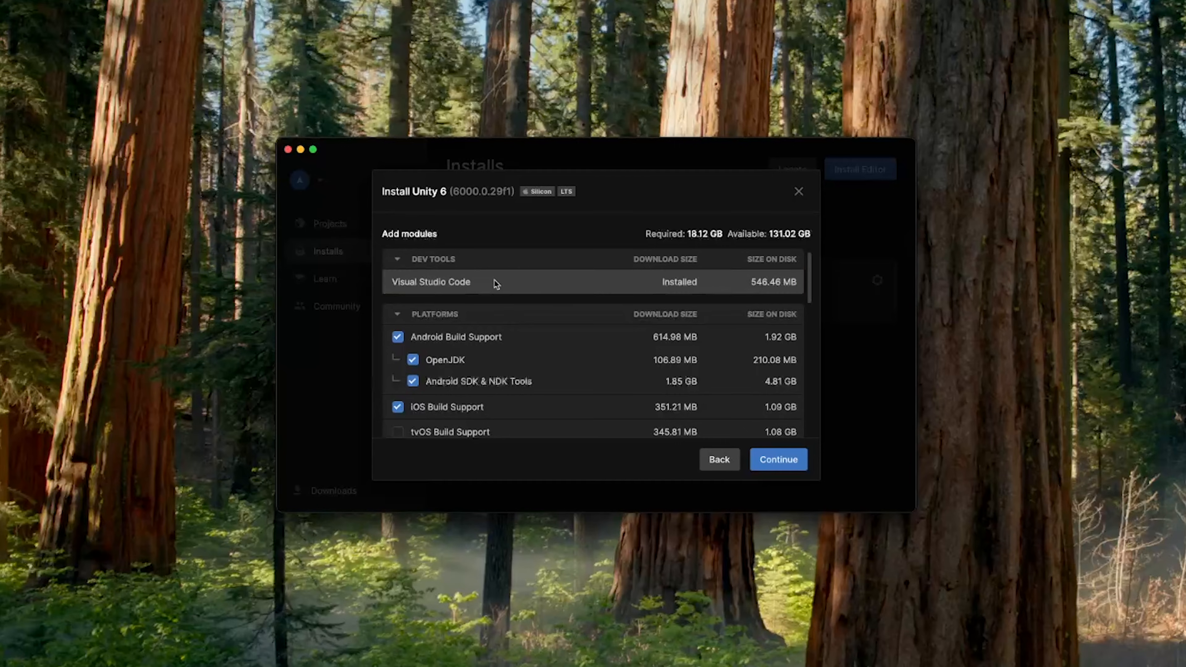
pyautogui.moveTo(490, 309)
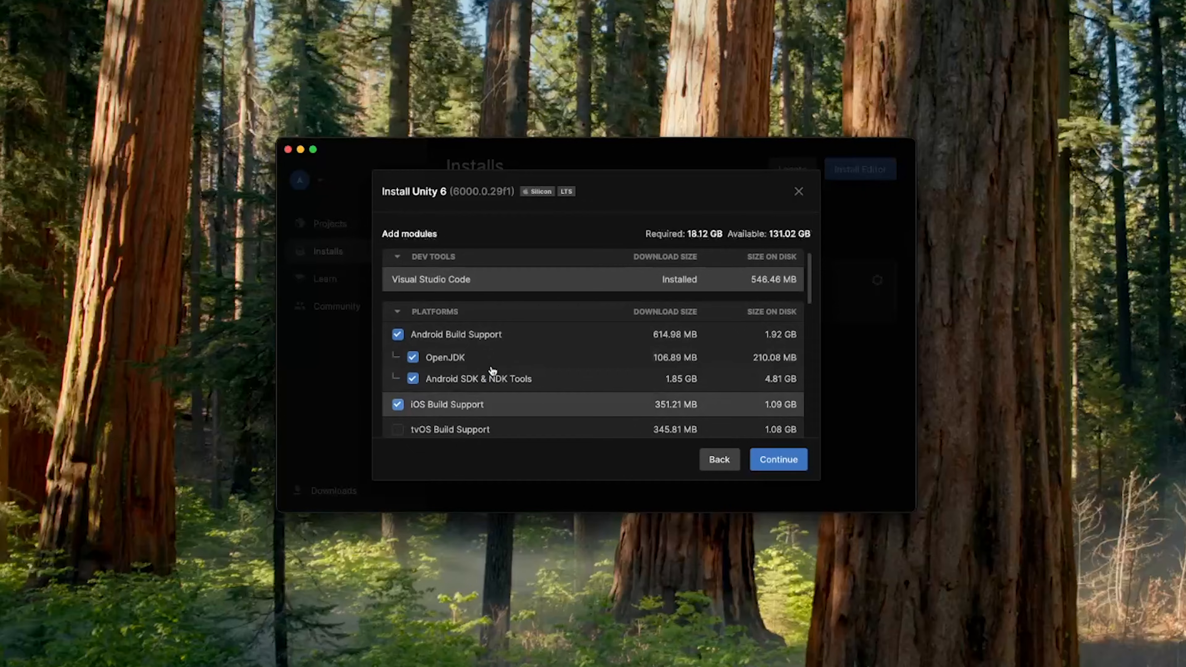
pyautogui.click(398, 334)
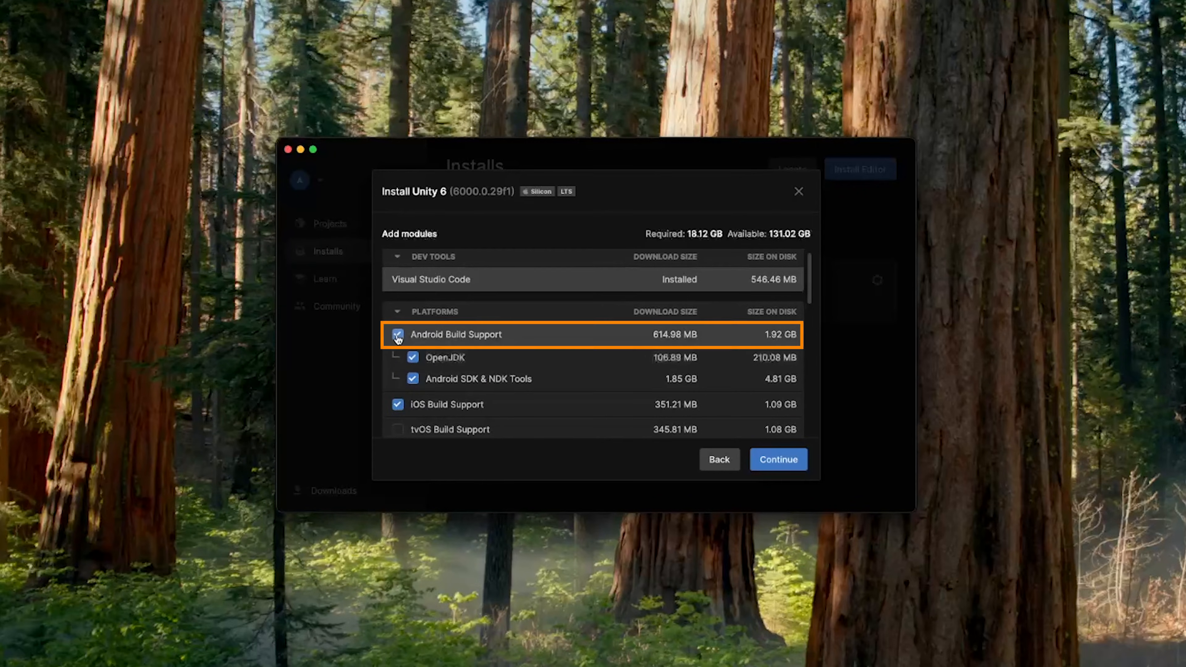
pyautogui.click(398, 335)
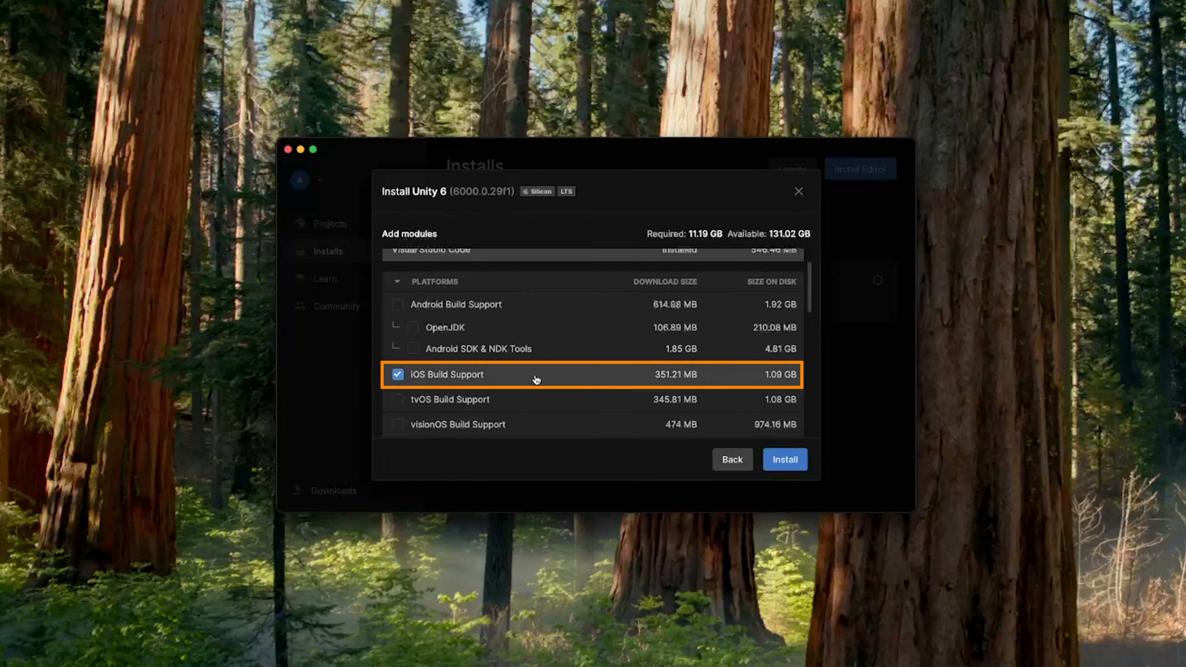
pyautogui.scroll(-3)
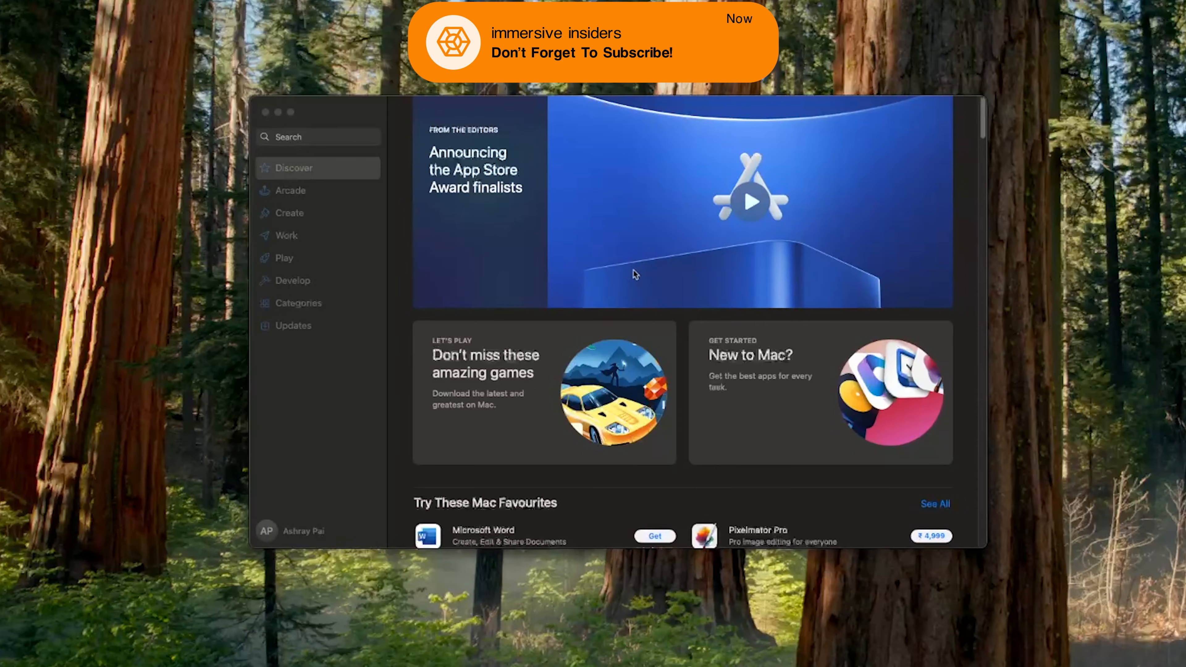
pyautogui.moveTo(305, 142)
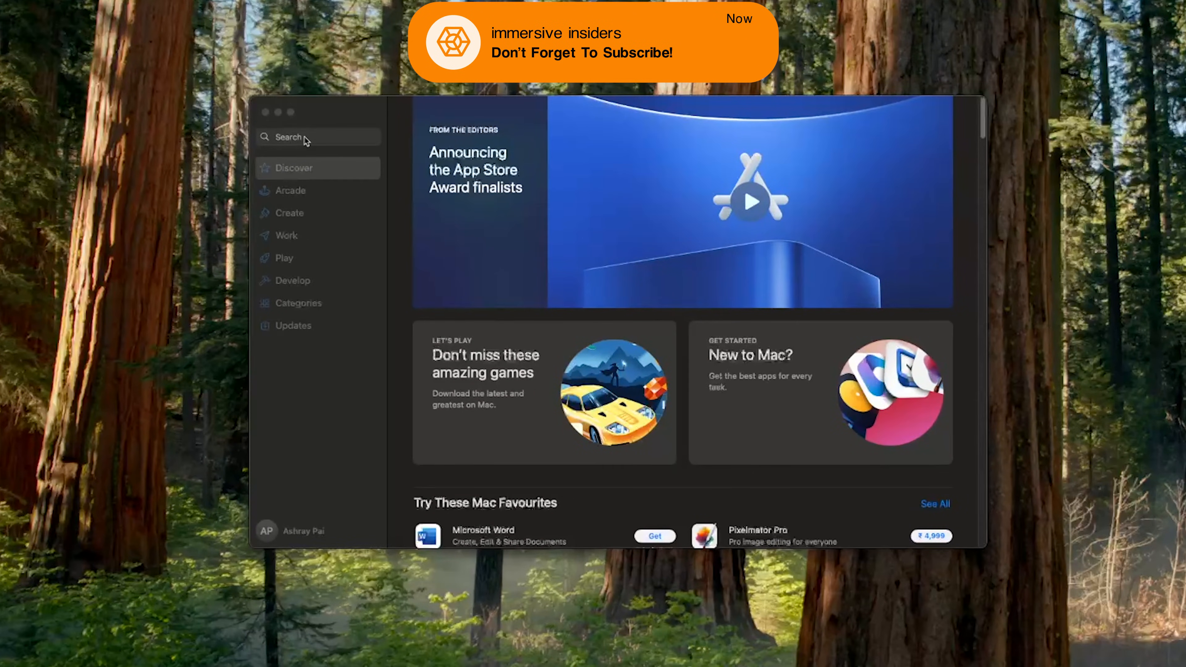
# Search the App Store for 'xcode', select the Xcode result and launch it.
pyautogui.write('xcode')
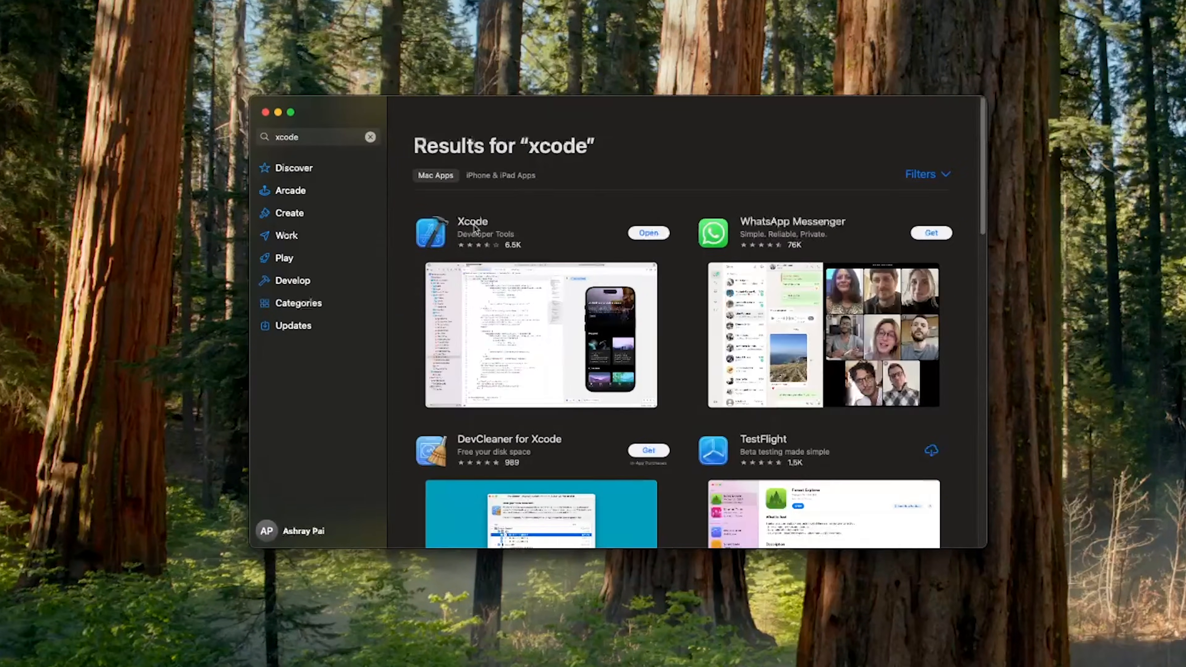
pyautogui.click(473, 221)
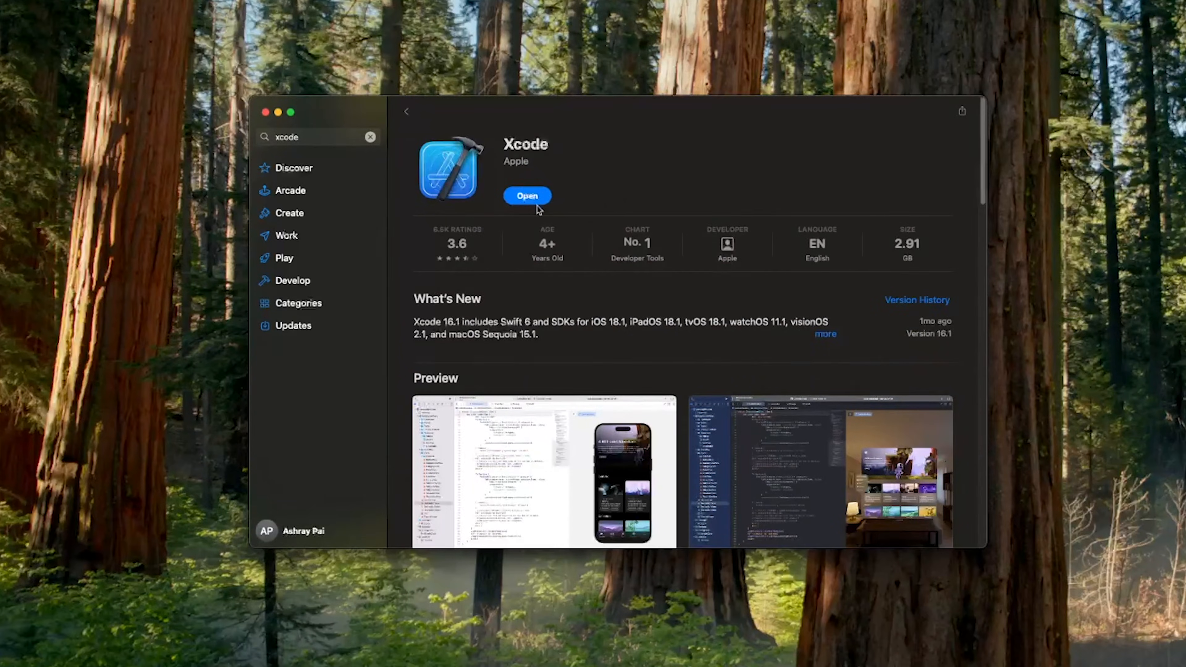
pyautogui.click(528, 195)
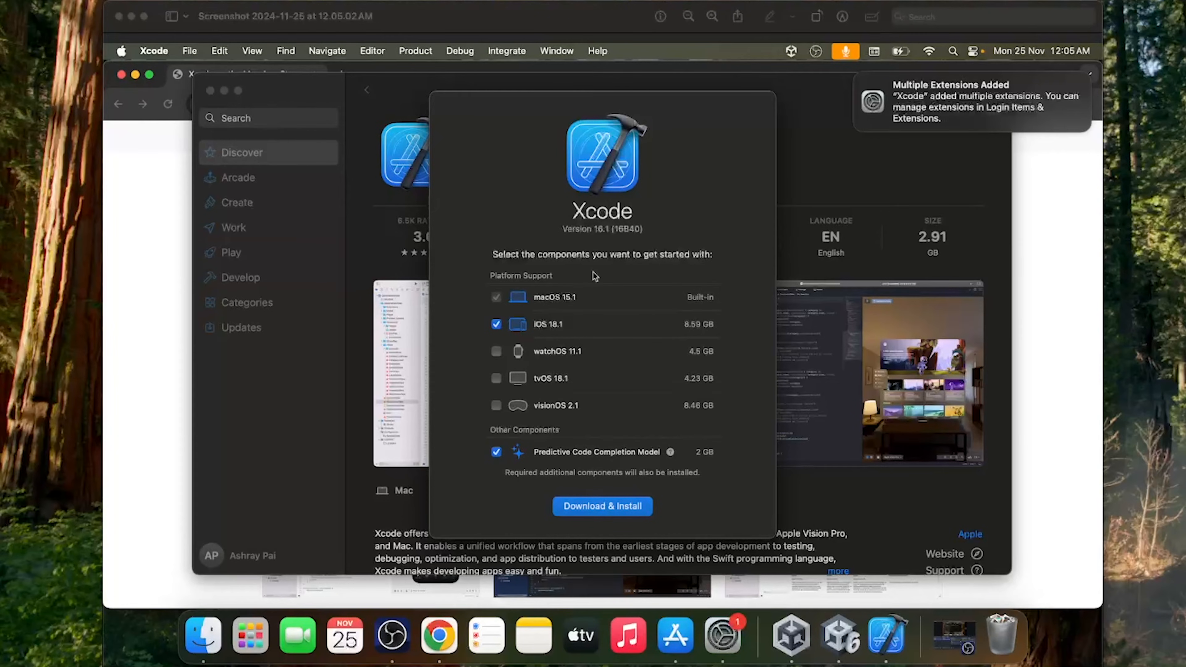